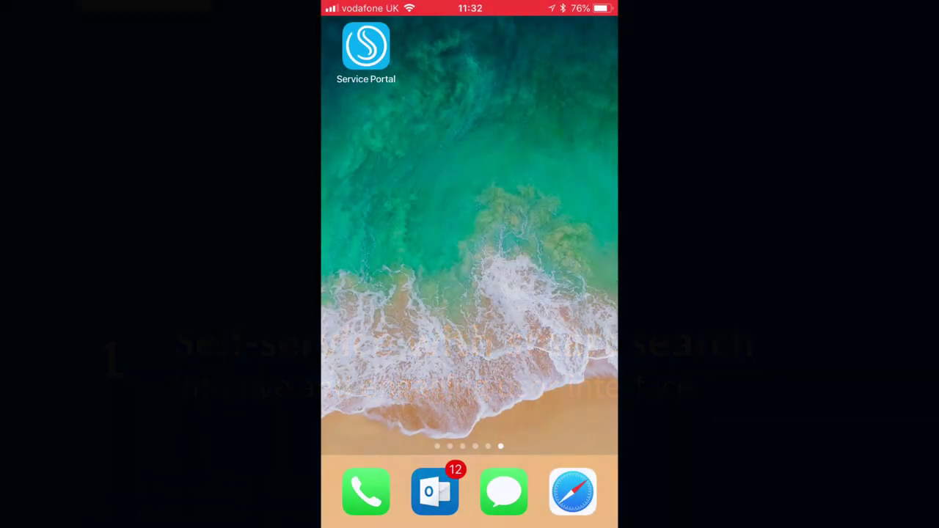
Launch the Service Portal app from the iPhone home screen to reach its personalised home page
{"action": "left_click", "coordinate": [365, 46]}
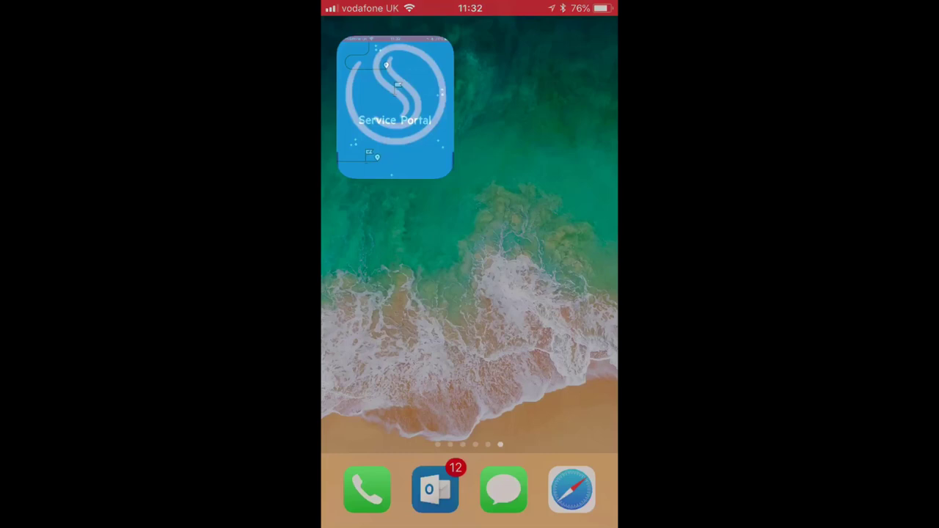
{"action": "left_click", "coordinate": [395, 106]}
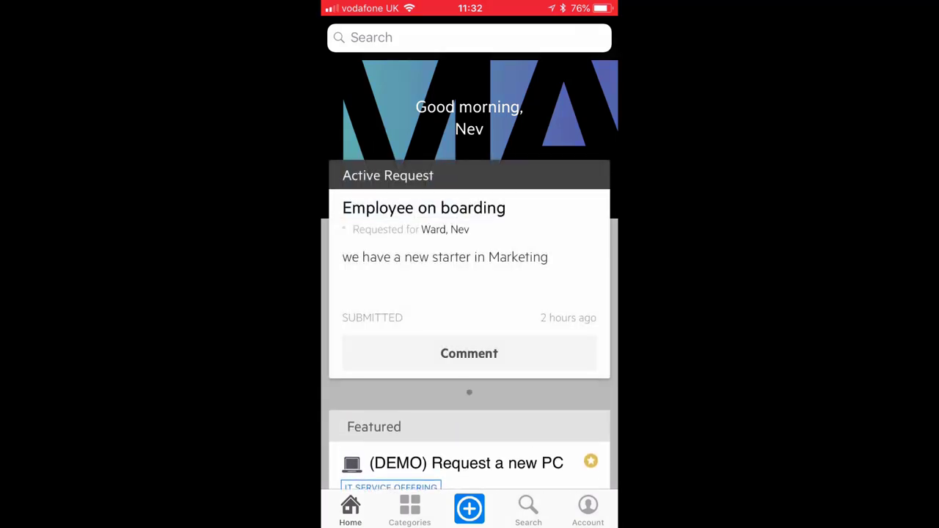
Browse the home feed past Featured, Hot News, Popular and Recent offerings, then show Categories
{"action": "scroll", "scroll_direction": "down", "scroll_amount": 3}
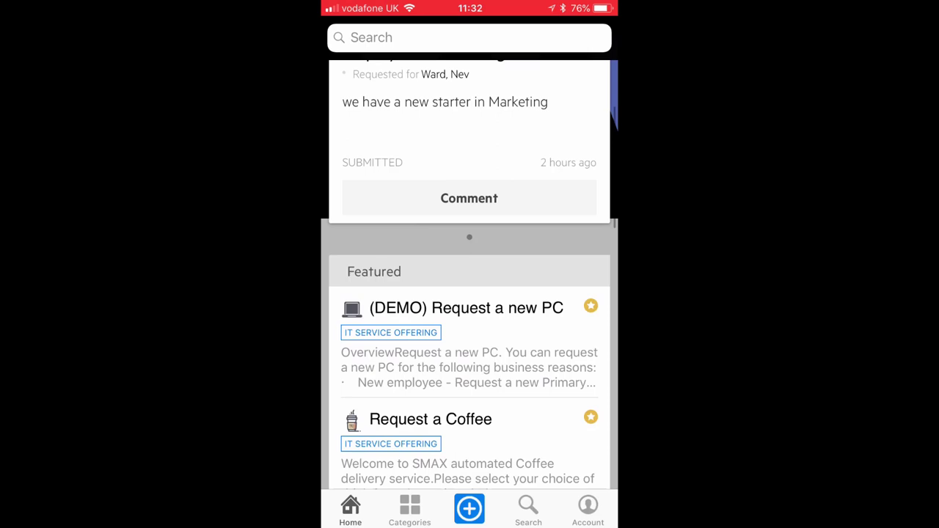
{"action": "scroll", "scroll_direction": "down", "scroll_amount": 3}
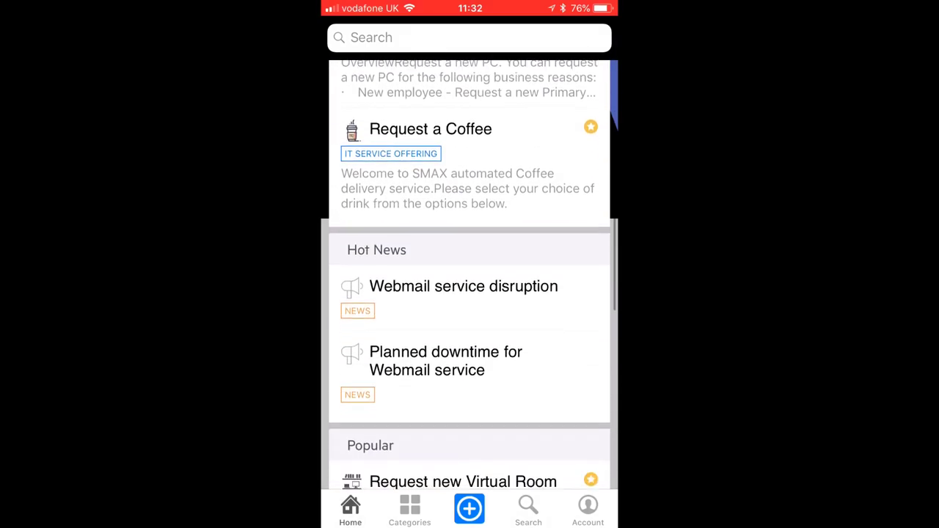
{"action": "scroll", "scroll_direction": "down", "scroll_amount": 3}
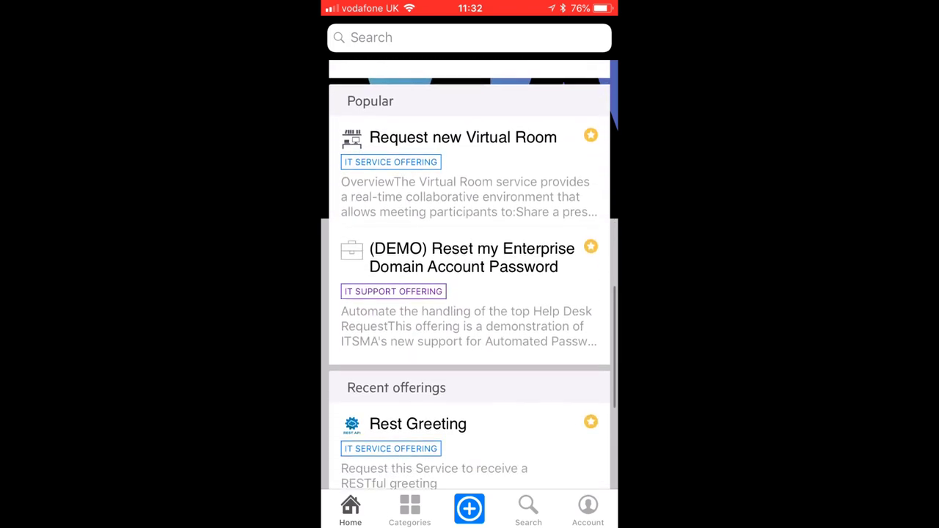
{"action": "scroll", "scroll_direction": "down", "scroll_amount": 3}
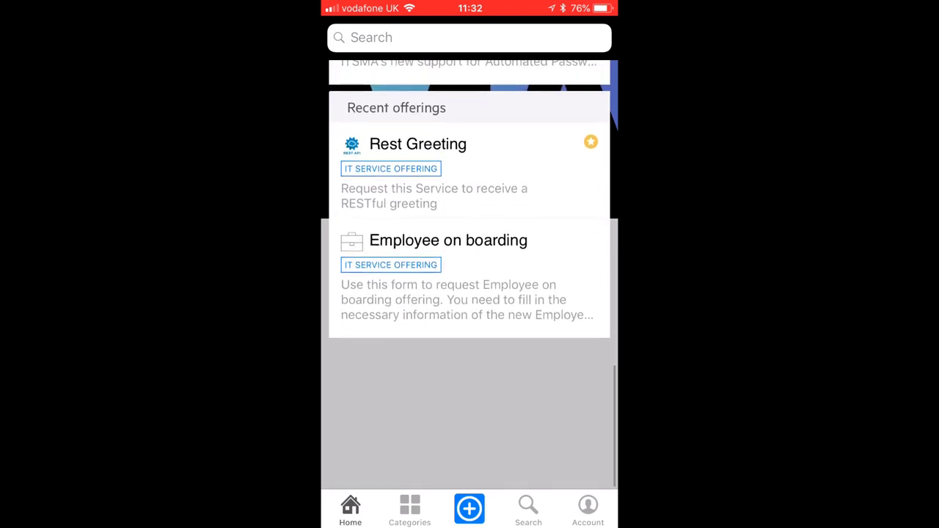
{"action": "left_click", "coordinate": [409, 510]}
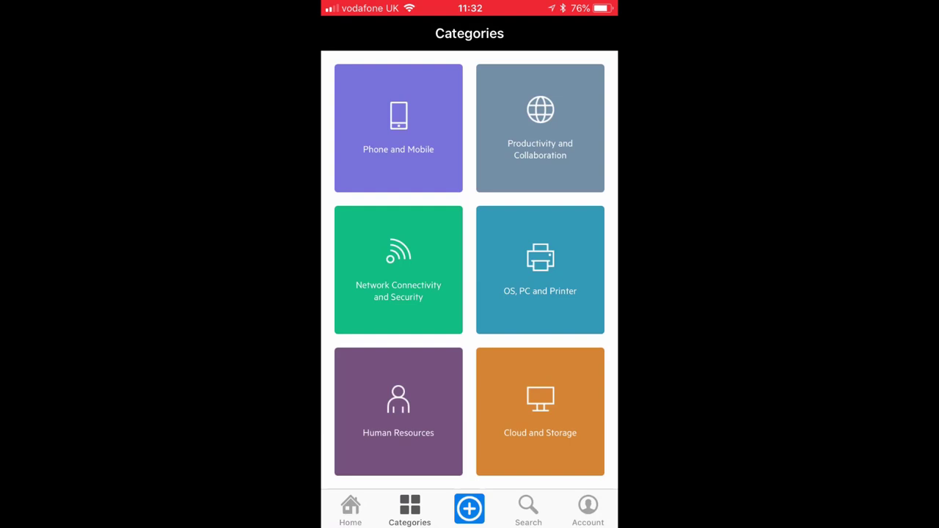
Browse the Human Resources category's offerings from top to bottom
{"action": "left_click", "coordinate": [397, 411]}
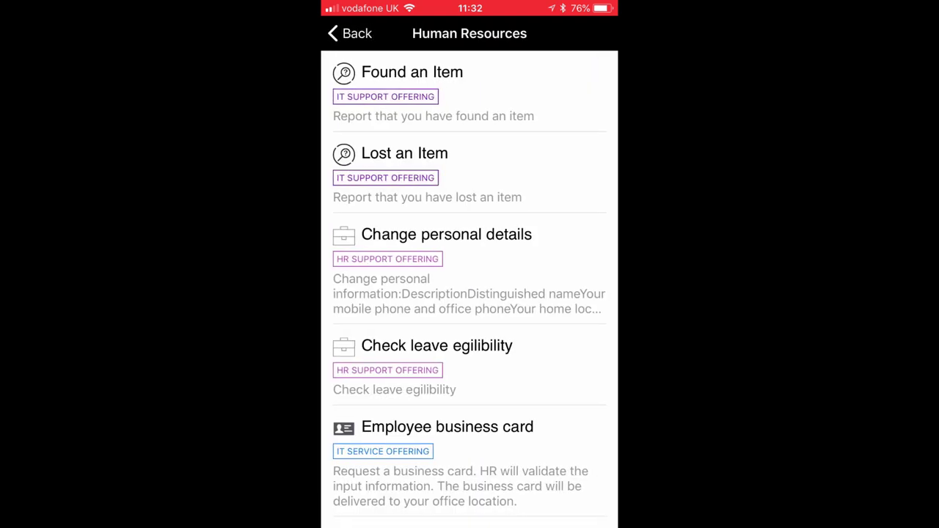
{"action": "scroll", "scroll_direction": "down", "scroll_amount": 3}
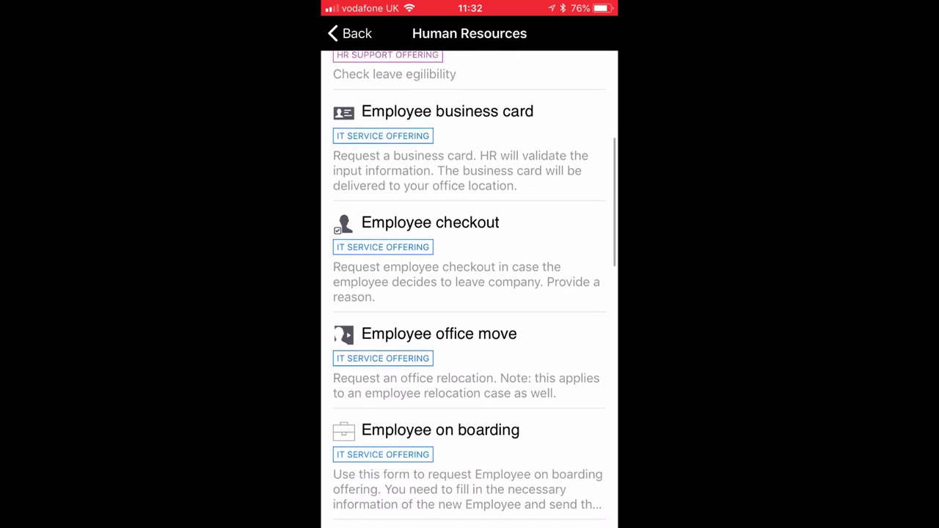
{"action": "scroll", "scroll_direction": "down", "scroll_amount": 3}
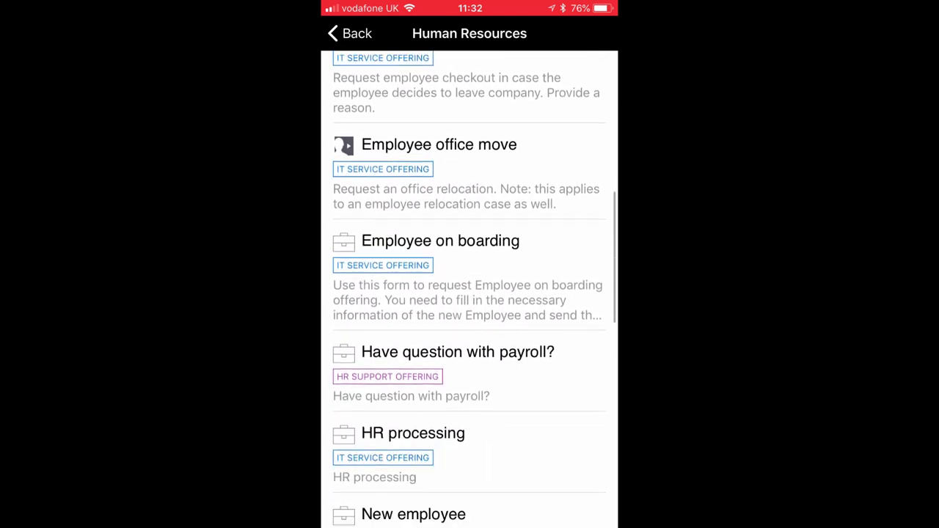
{"action": "scroll", "scroll_direction": "down", "scroll_amount": 3}
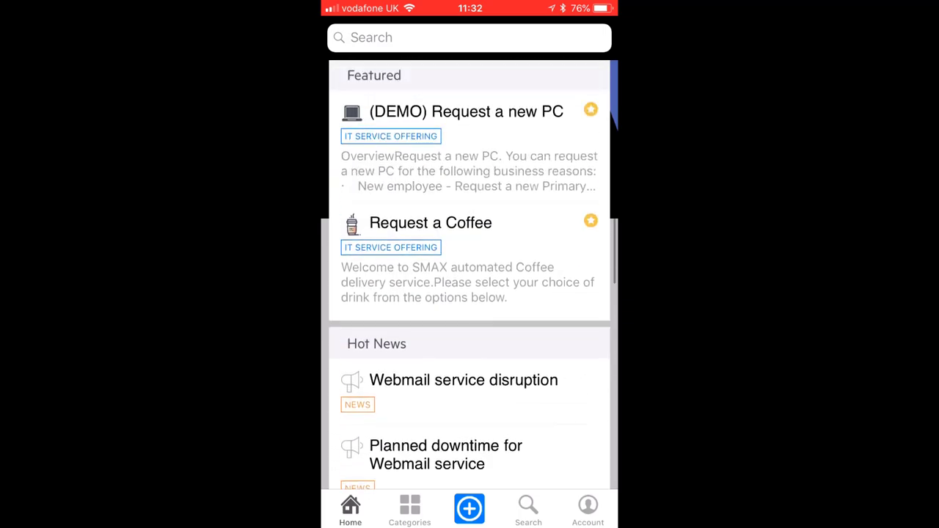
Search 'Set up email on mobile' and open 'How to receive emails on my mobile device'
{"action": "type", "text": "Set up email on mobile"}
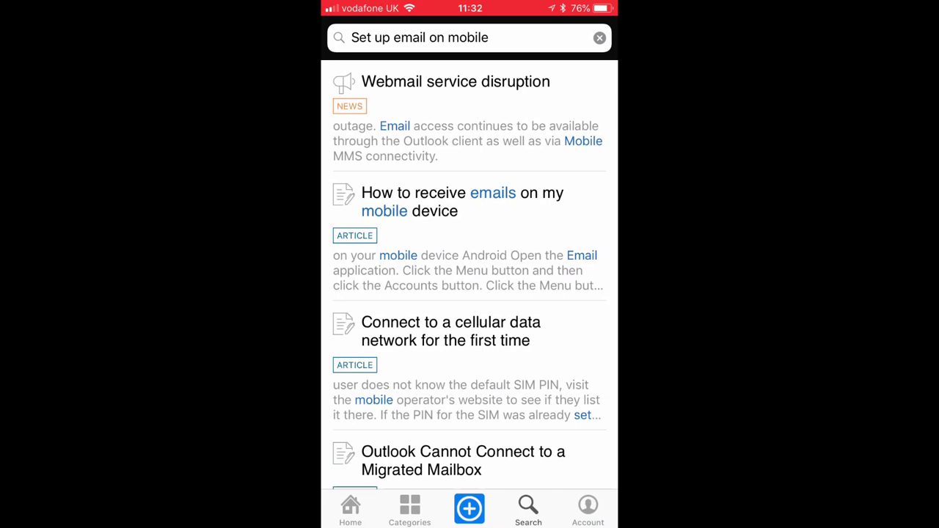
{"action": "left_click", "coordinate": [460, 202]}
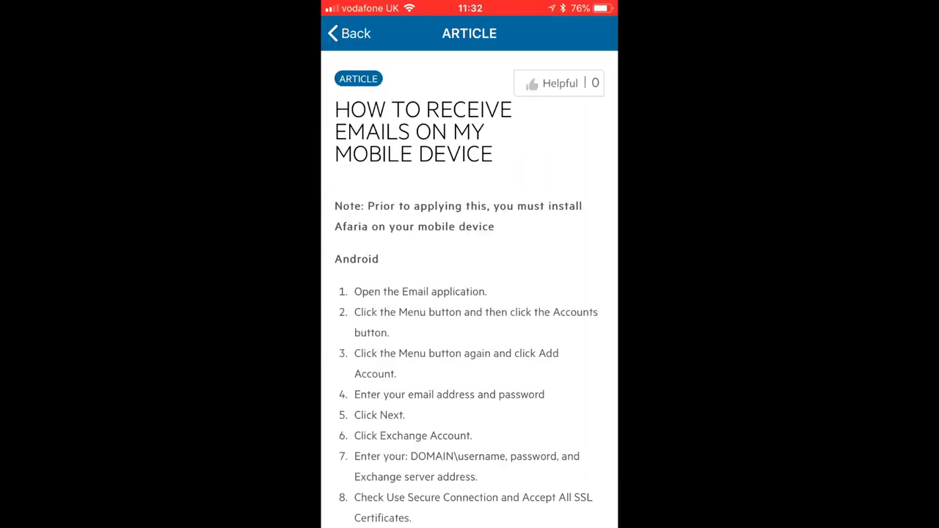
Read the article's Android and iPhone/iPad steps down to the video, then leave it
{"action": "scroll", "scroll_direction": "down", "scroll_amount": 3}
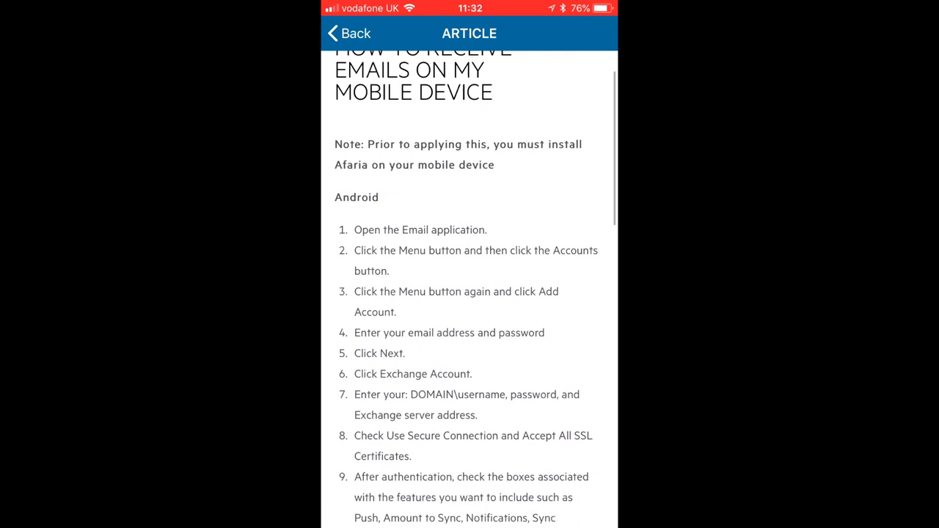
{"action": "scroll", "scroll_direction": "down", "scroll_amount": 3}
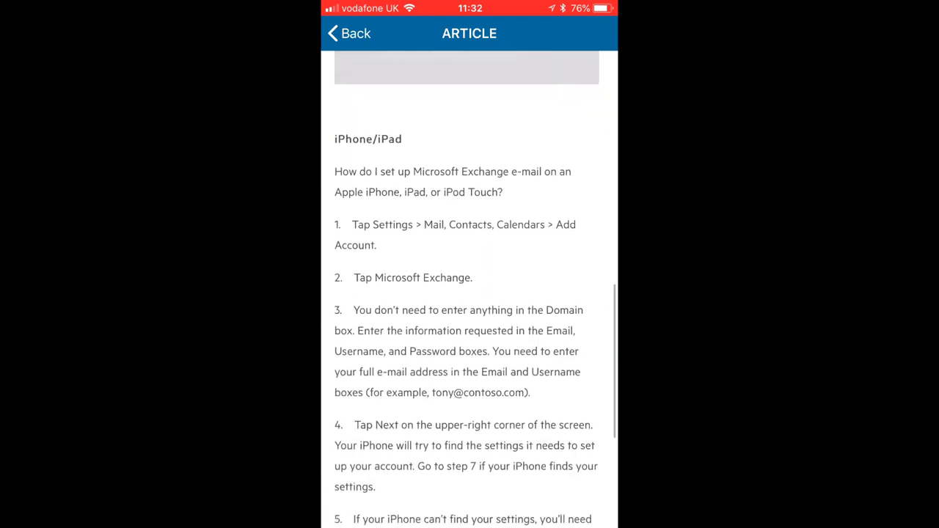
{"action": "scroll", "scroll_direction": "down", "scroll_amount": 3}
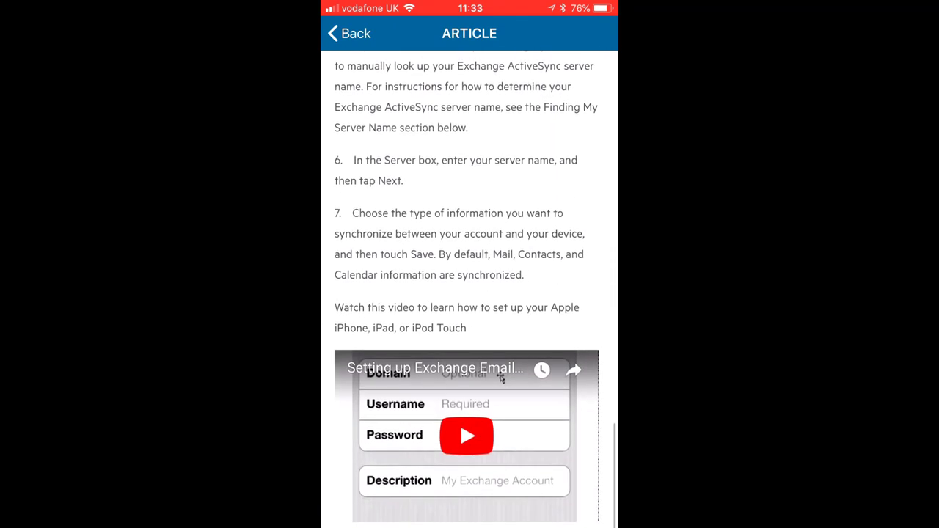
{"action": "scroll", "scroll_direction": "down", "scroll_amount": 3}
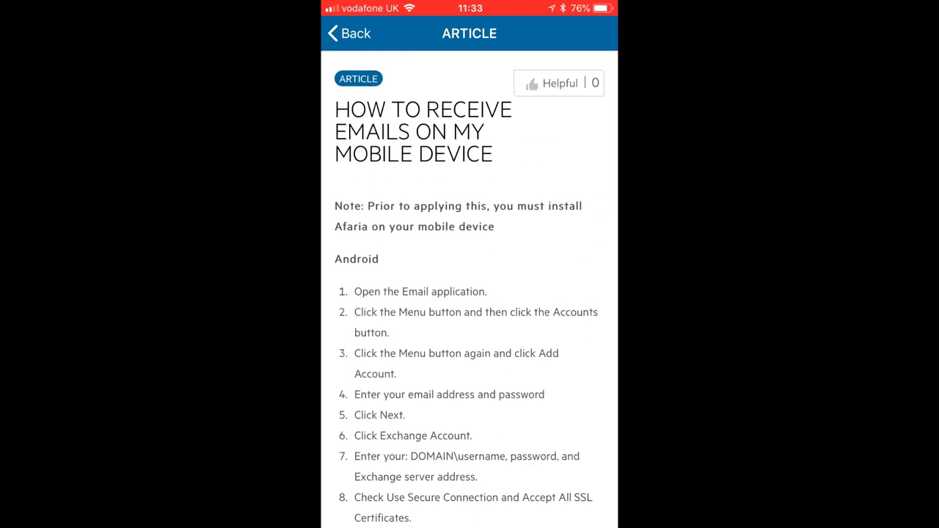
{"action": "left_click", "coordinate": [347, 32]}
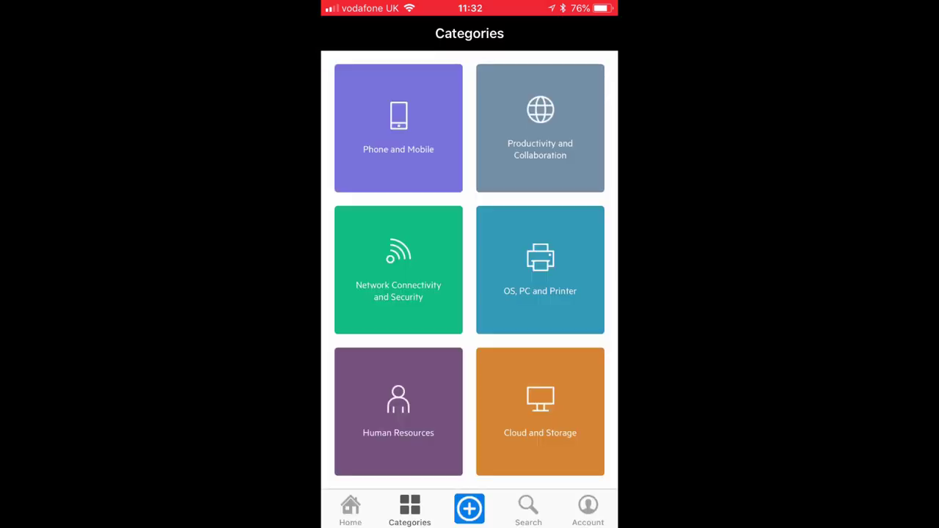